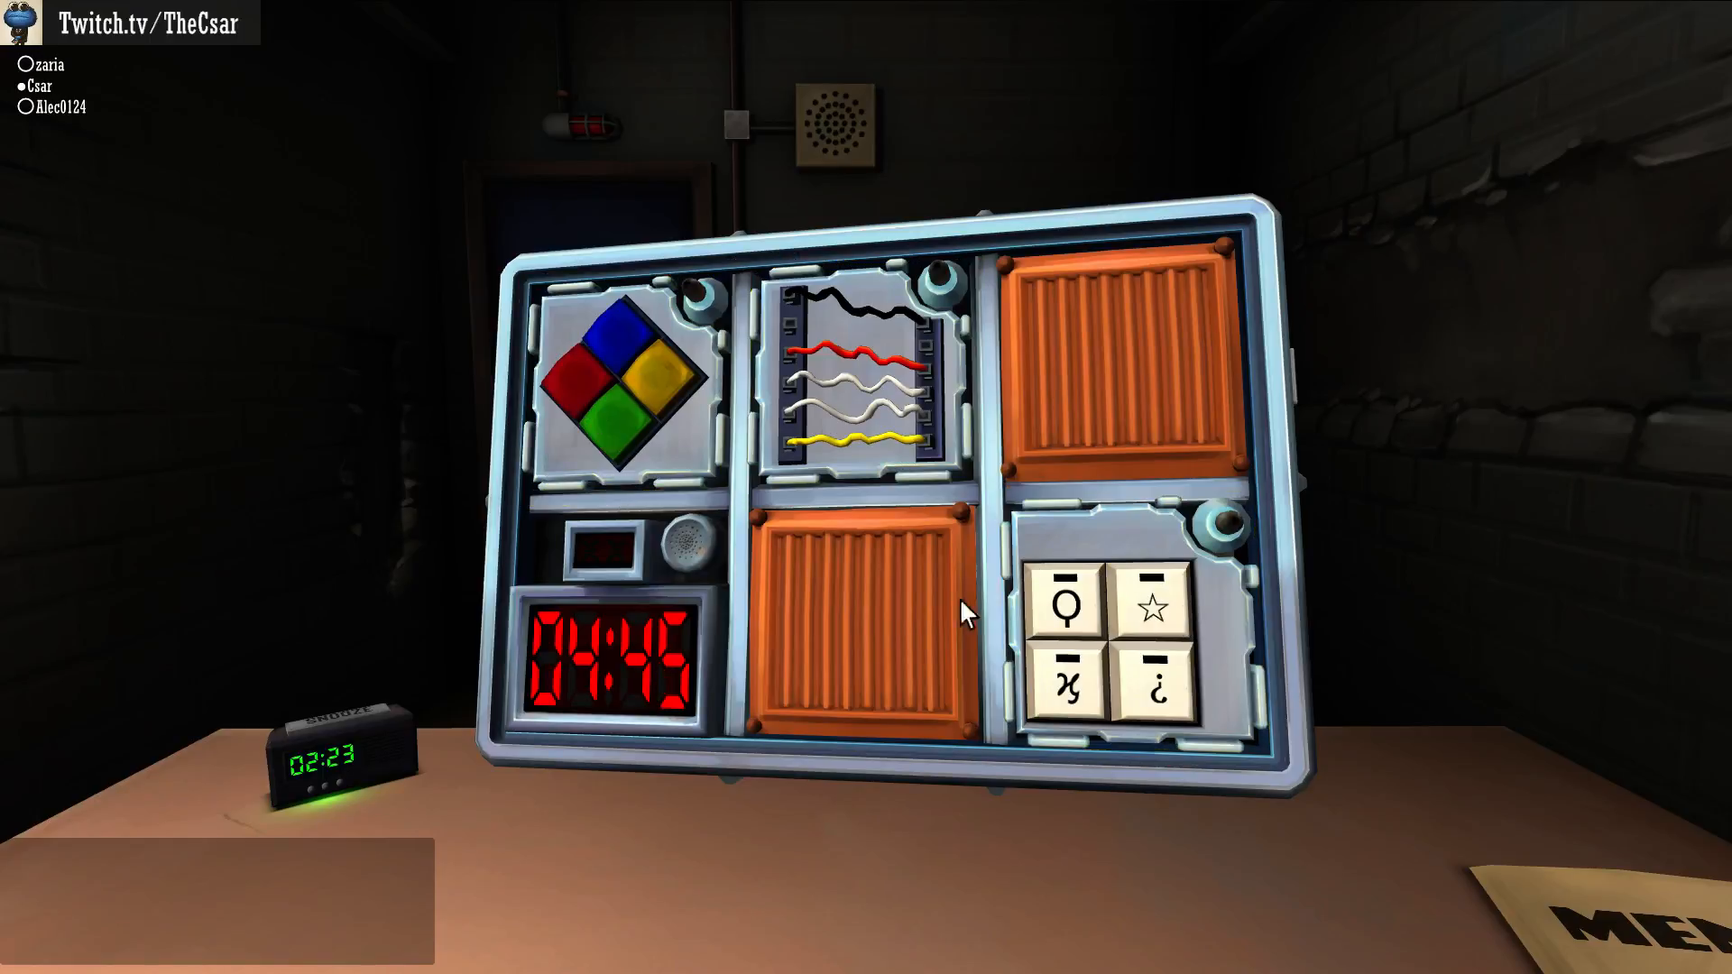
- Pick up the bomb from the table to view its front modules
left_click(1127, 630)
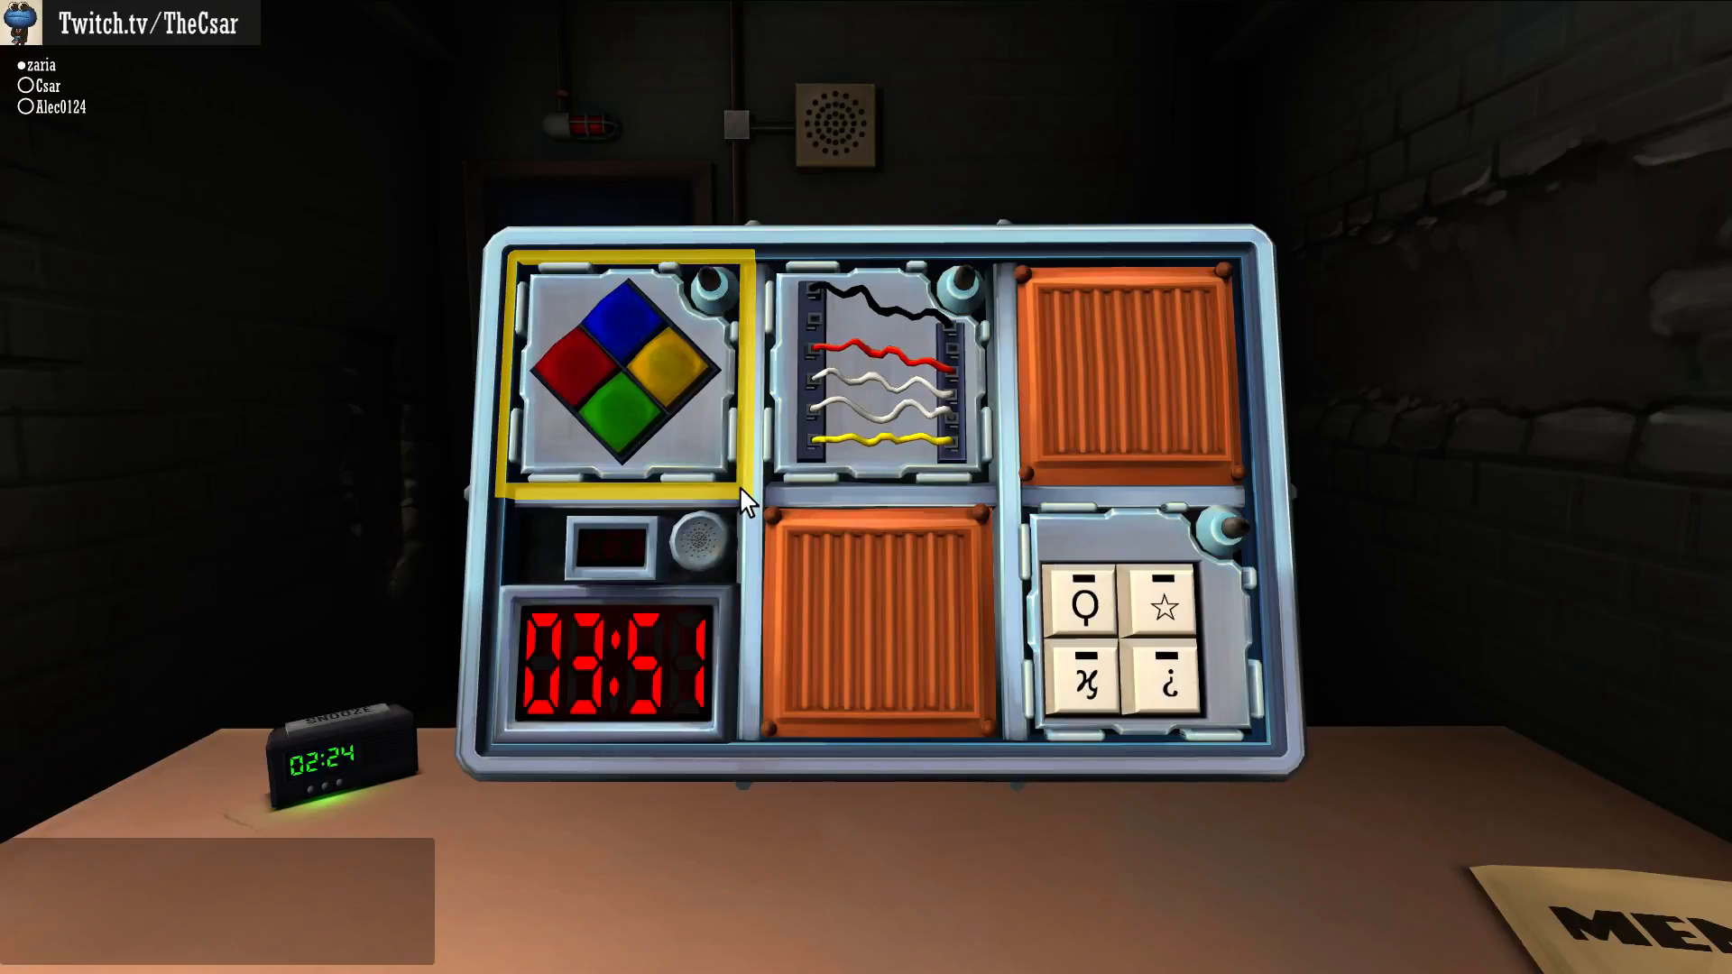
mouse_move(610, 339)
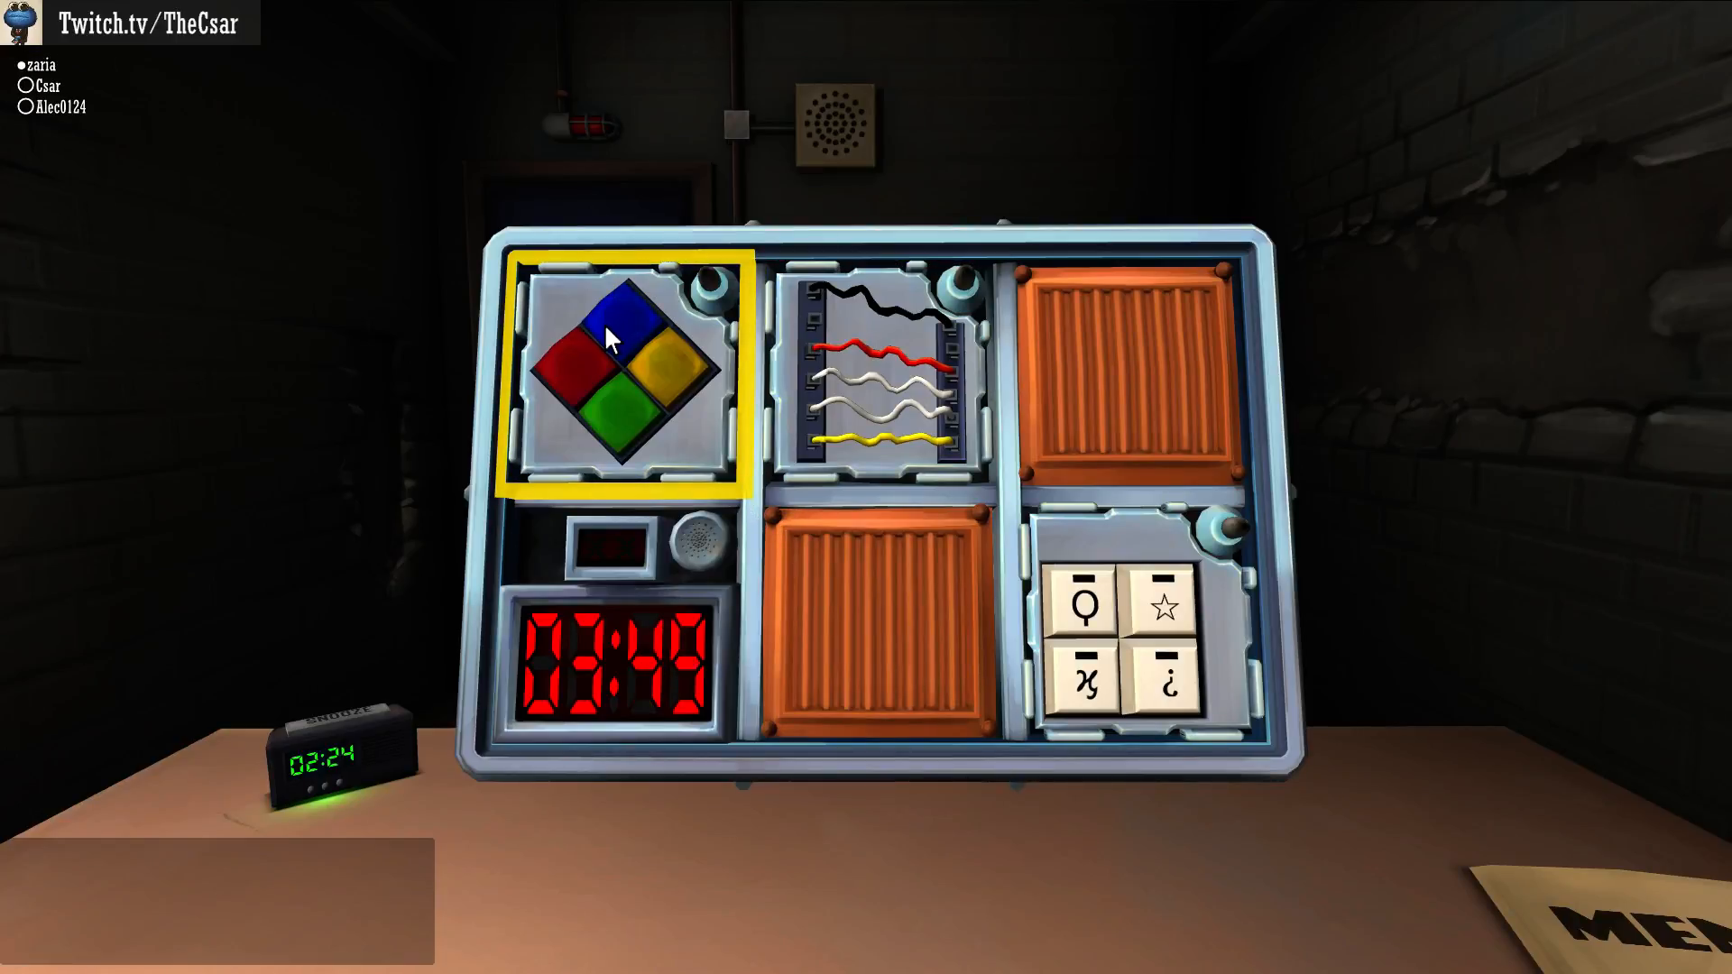
- Press blue twice on Simon Says, then step back out of the module
left_click(622, 308)
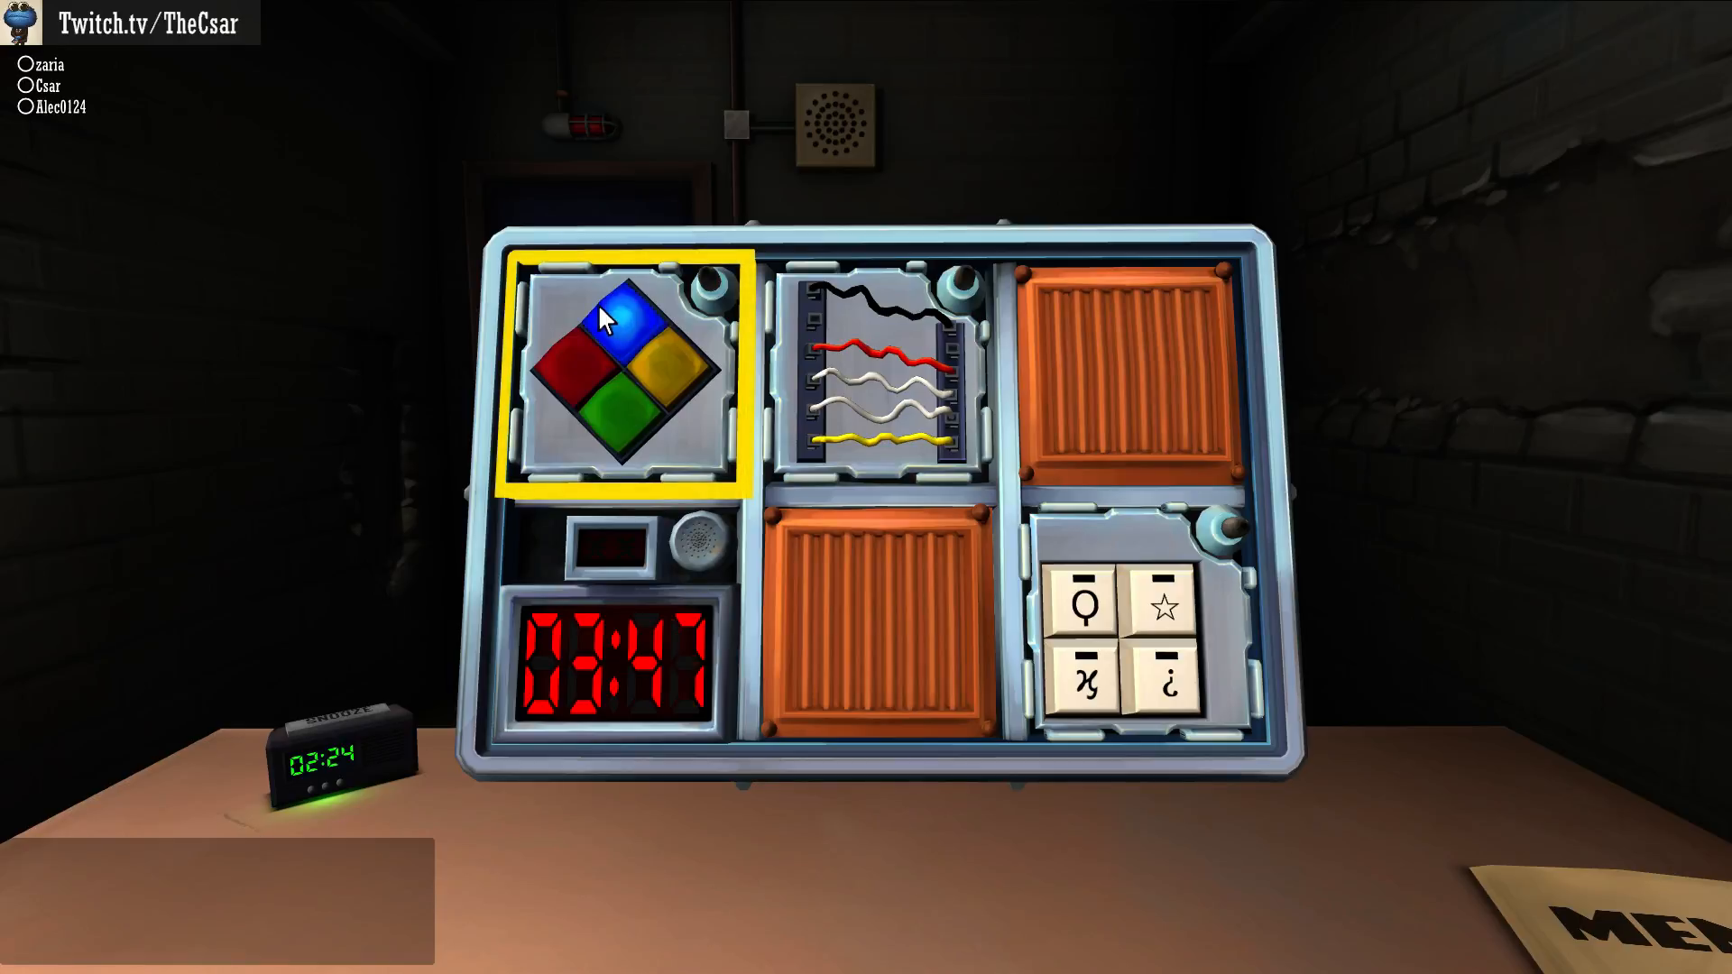
left_click(622, 320)
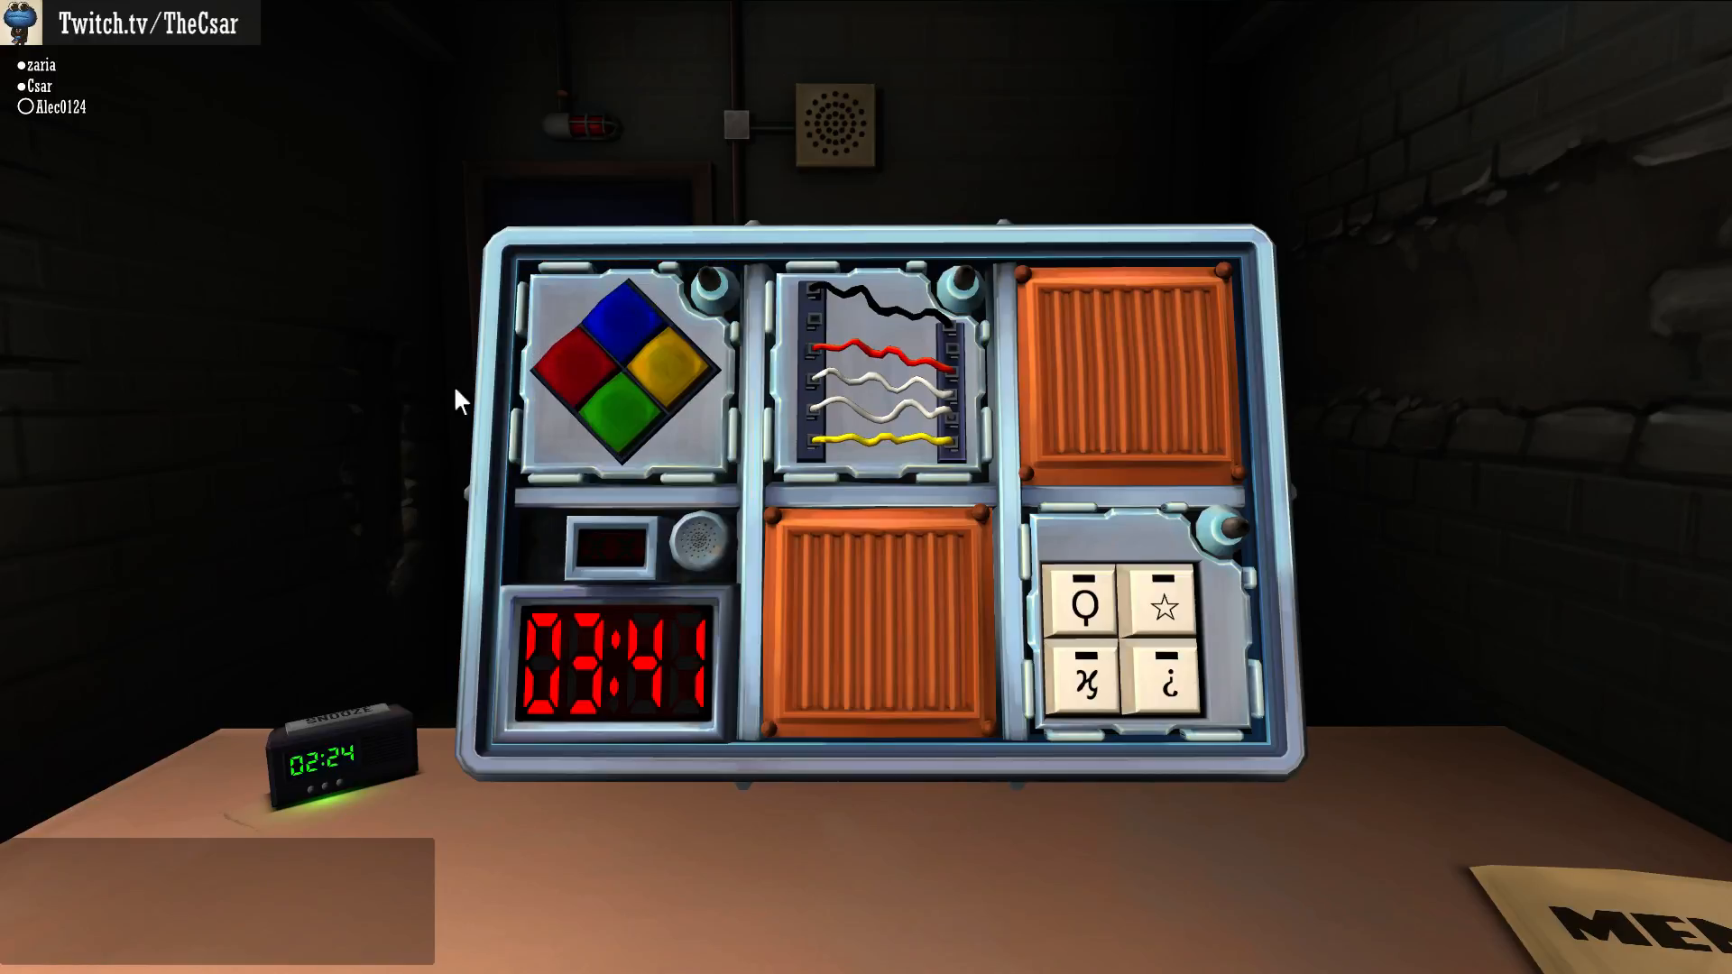
left_click(580, 353)
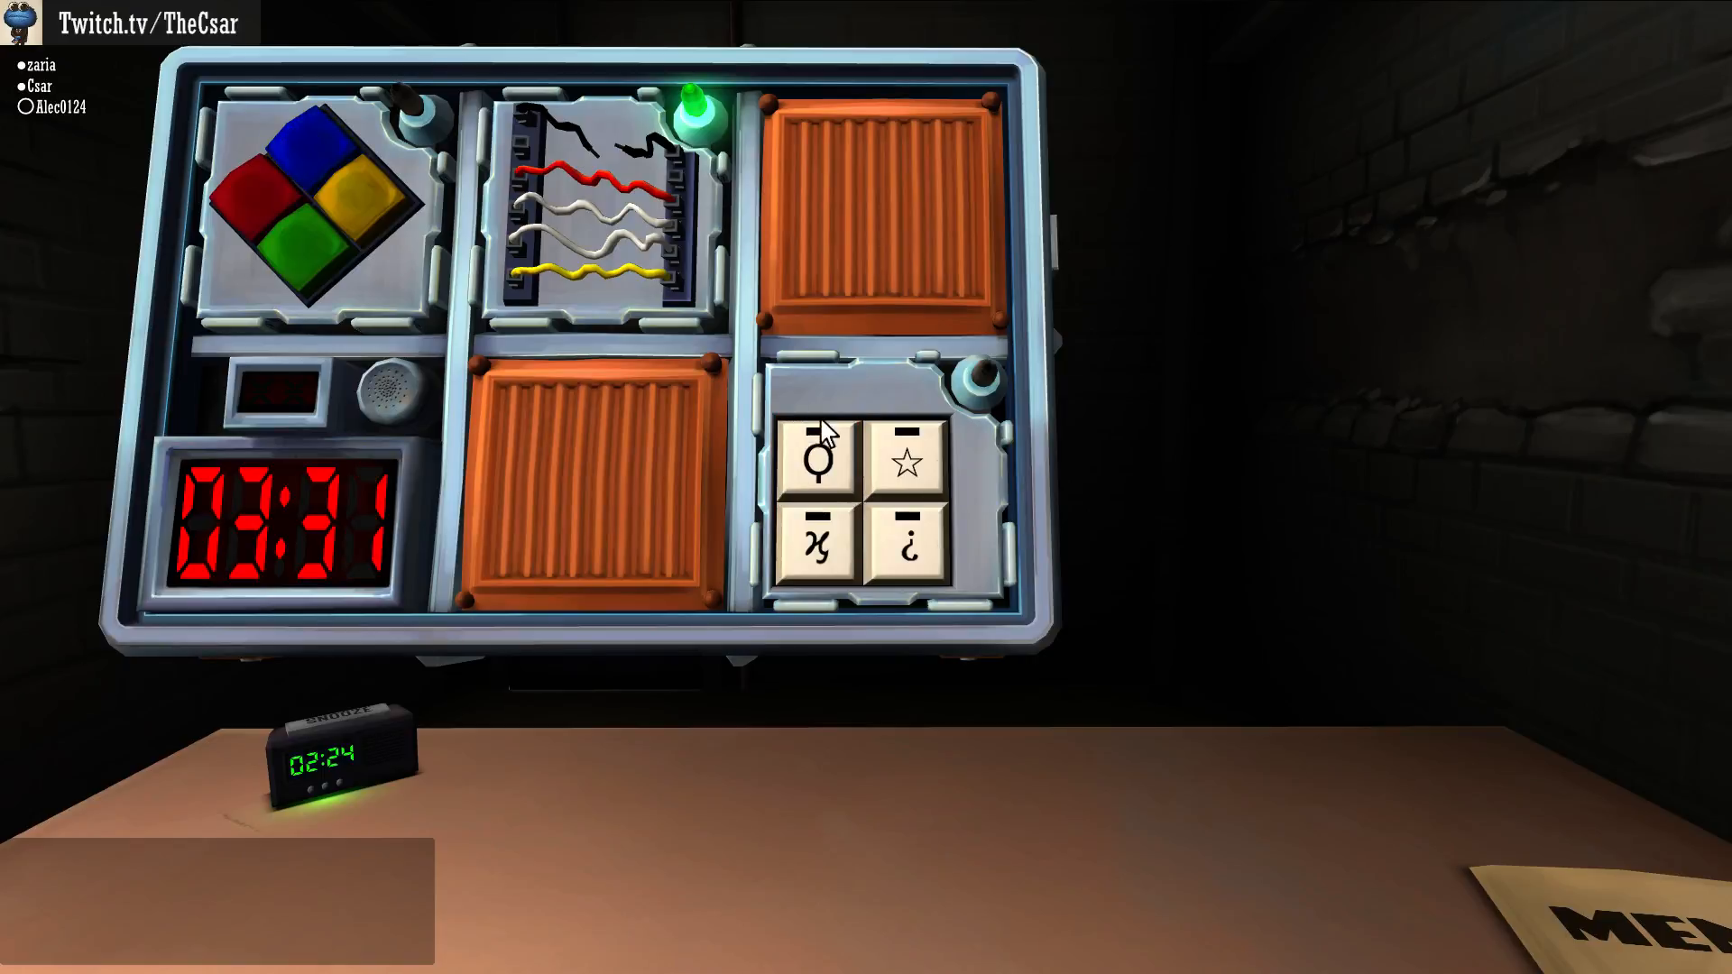
- Zoom into the keypad and press the looped and star symbols
left_click(817, 458)
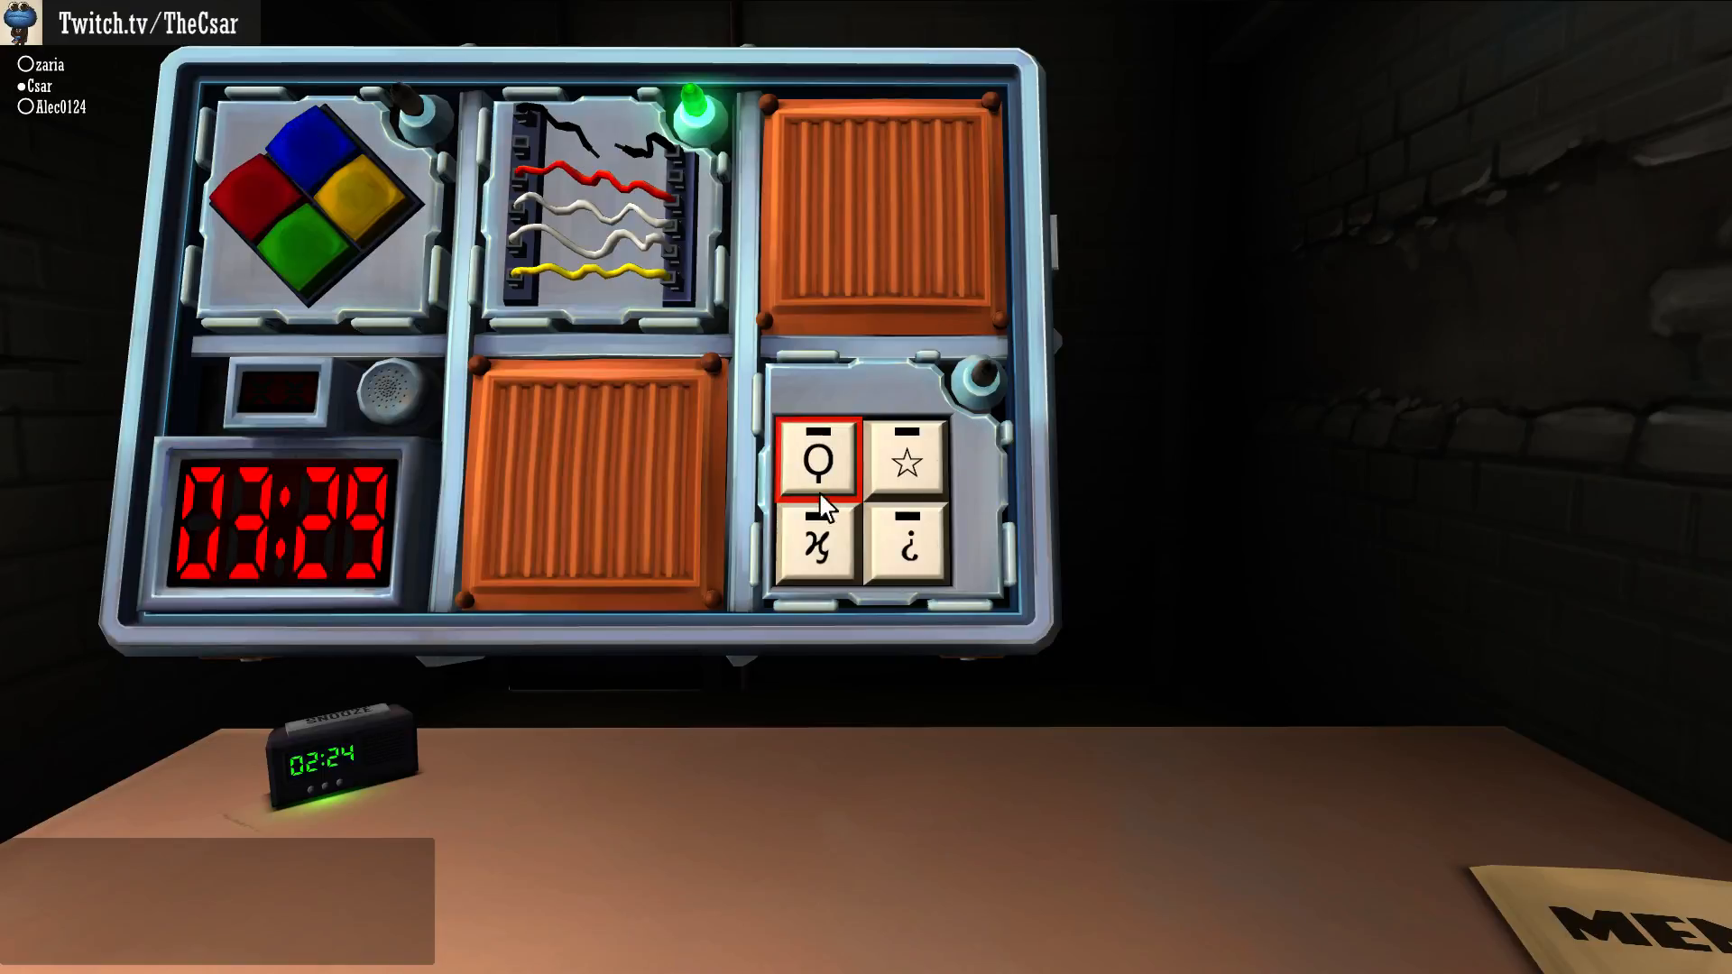
left_click(906, 461)
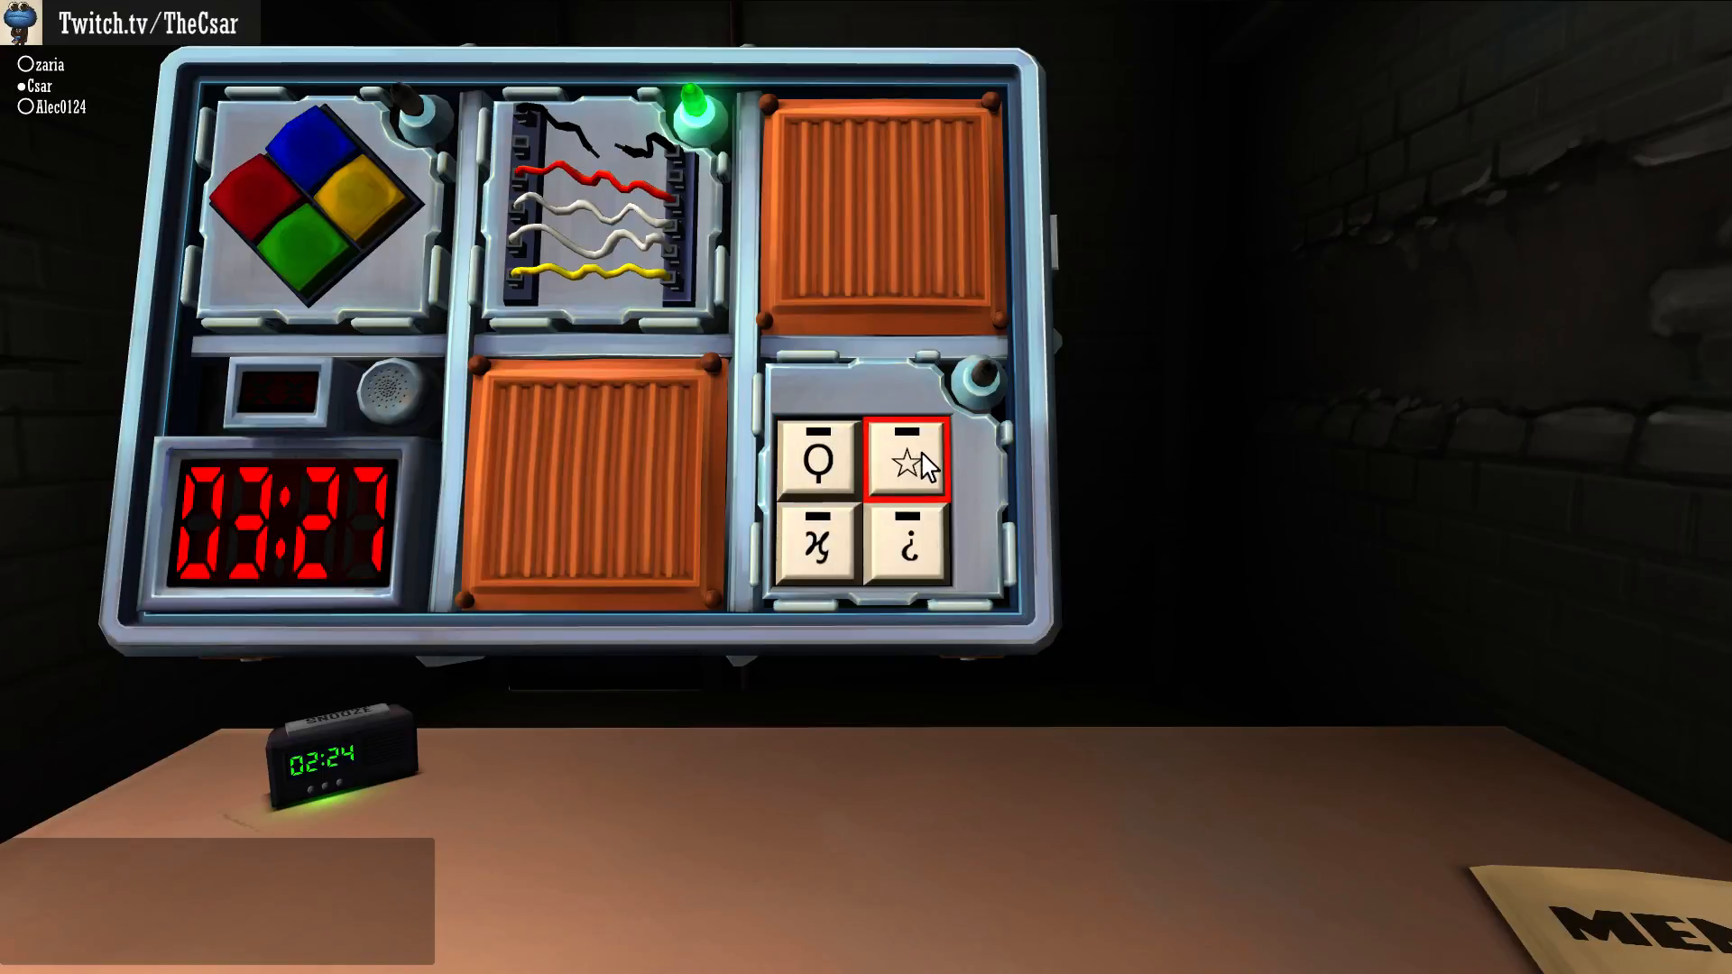
left_click(905, 462)
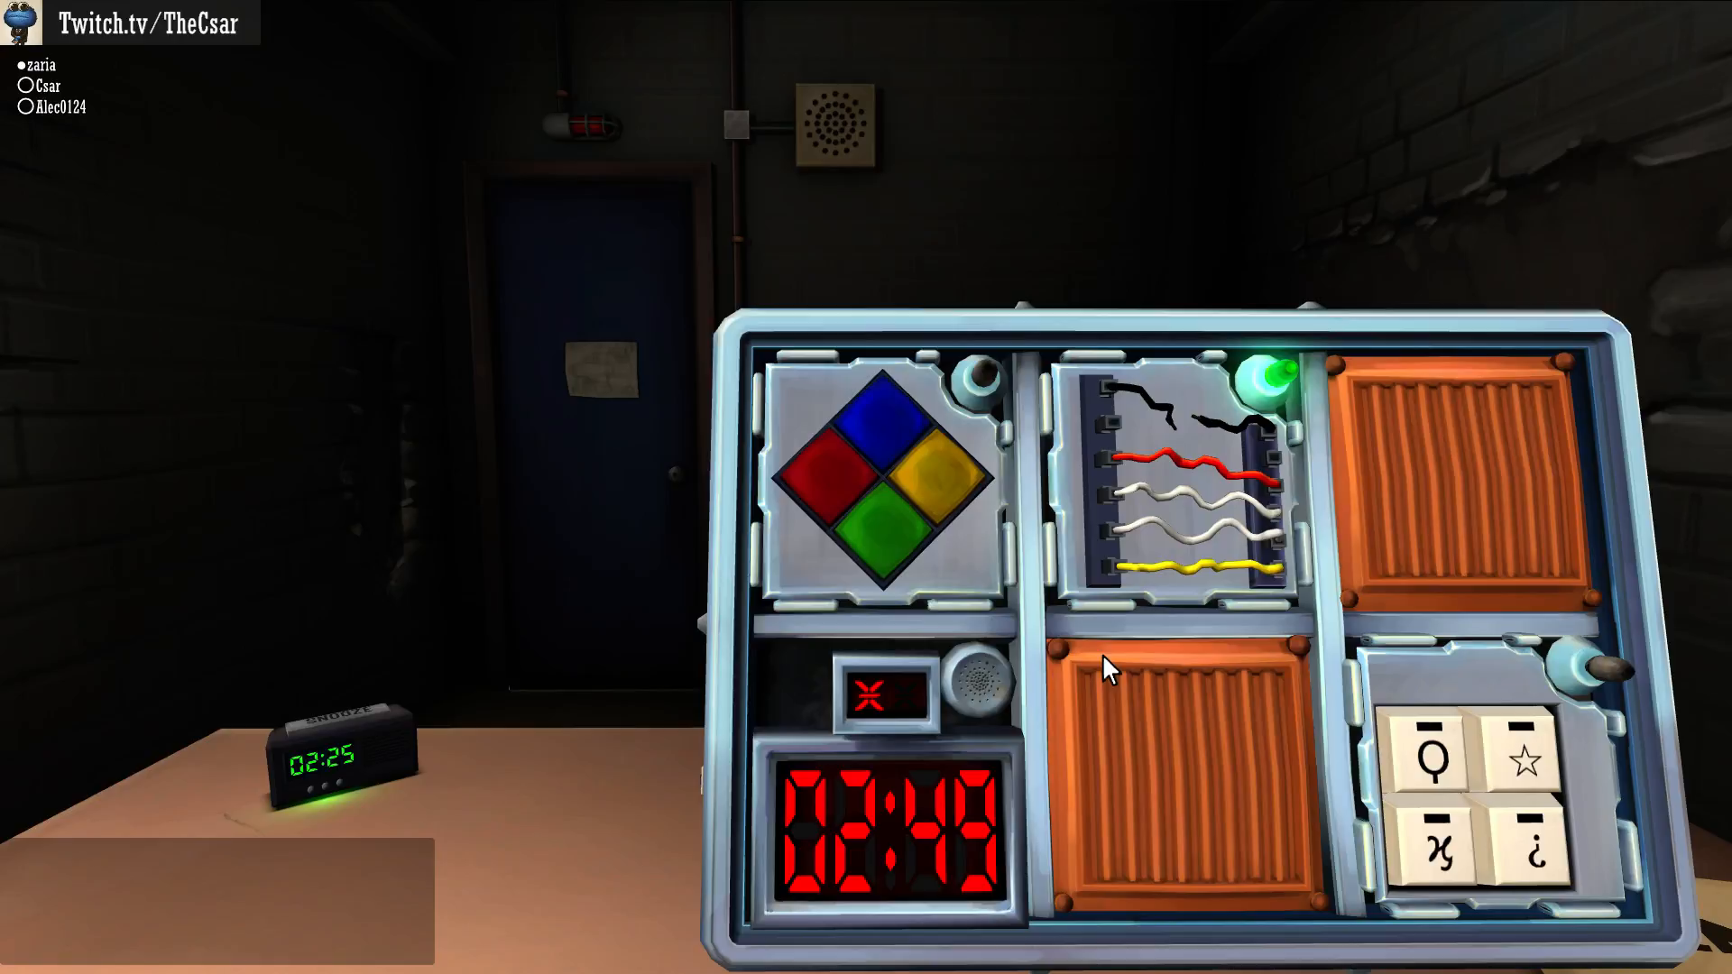
- Zoom into Simon Says and press the yellow button
left_click(945, 489)
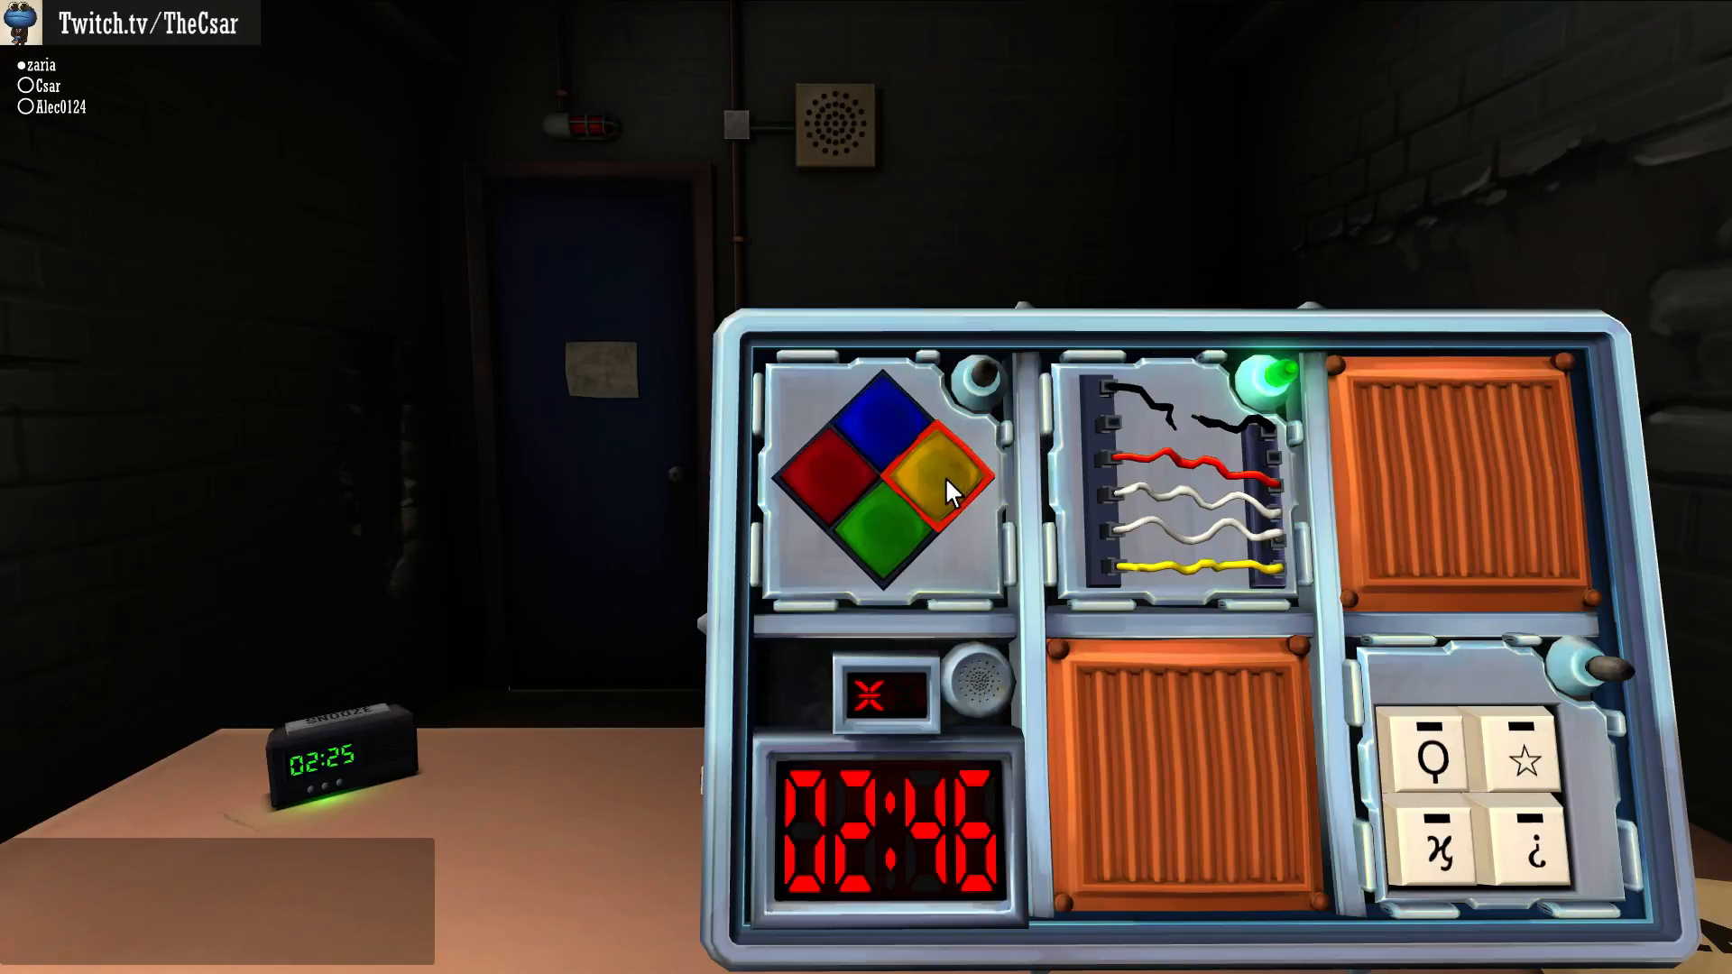
left_click(944, 475)
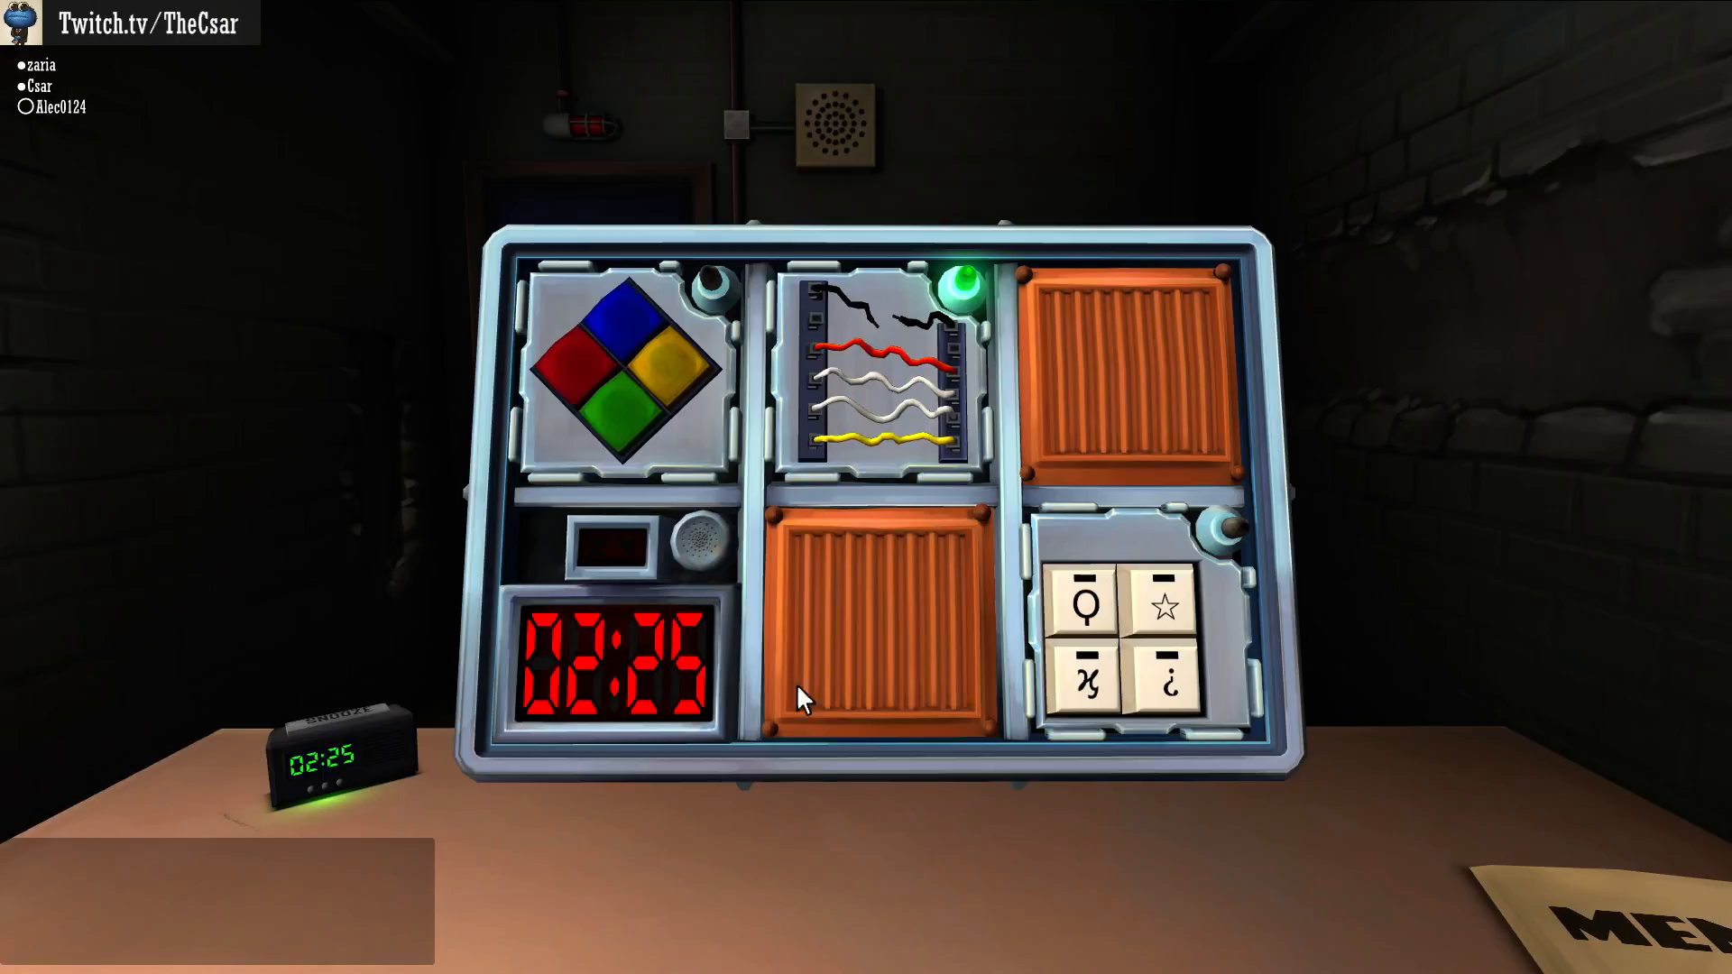
mouse_move(1320, 804)
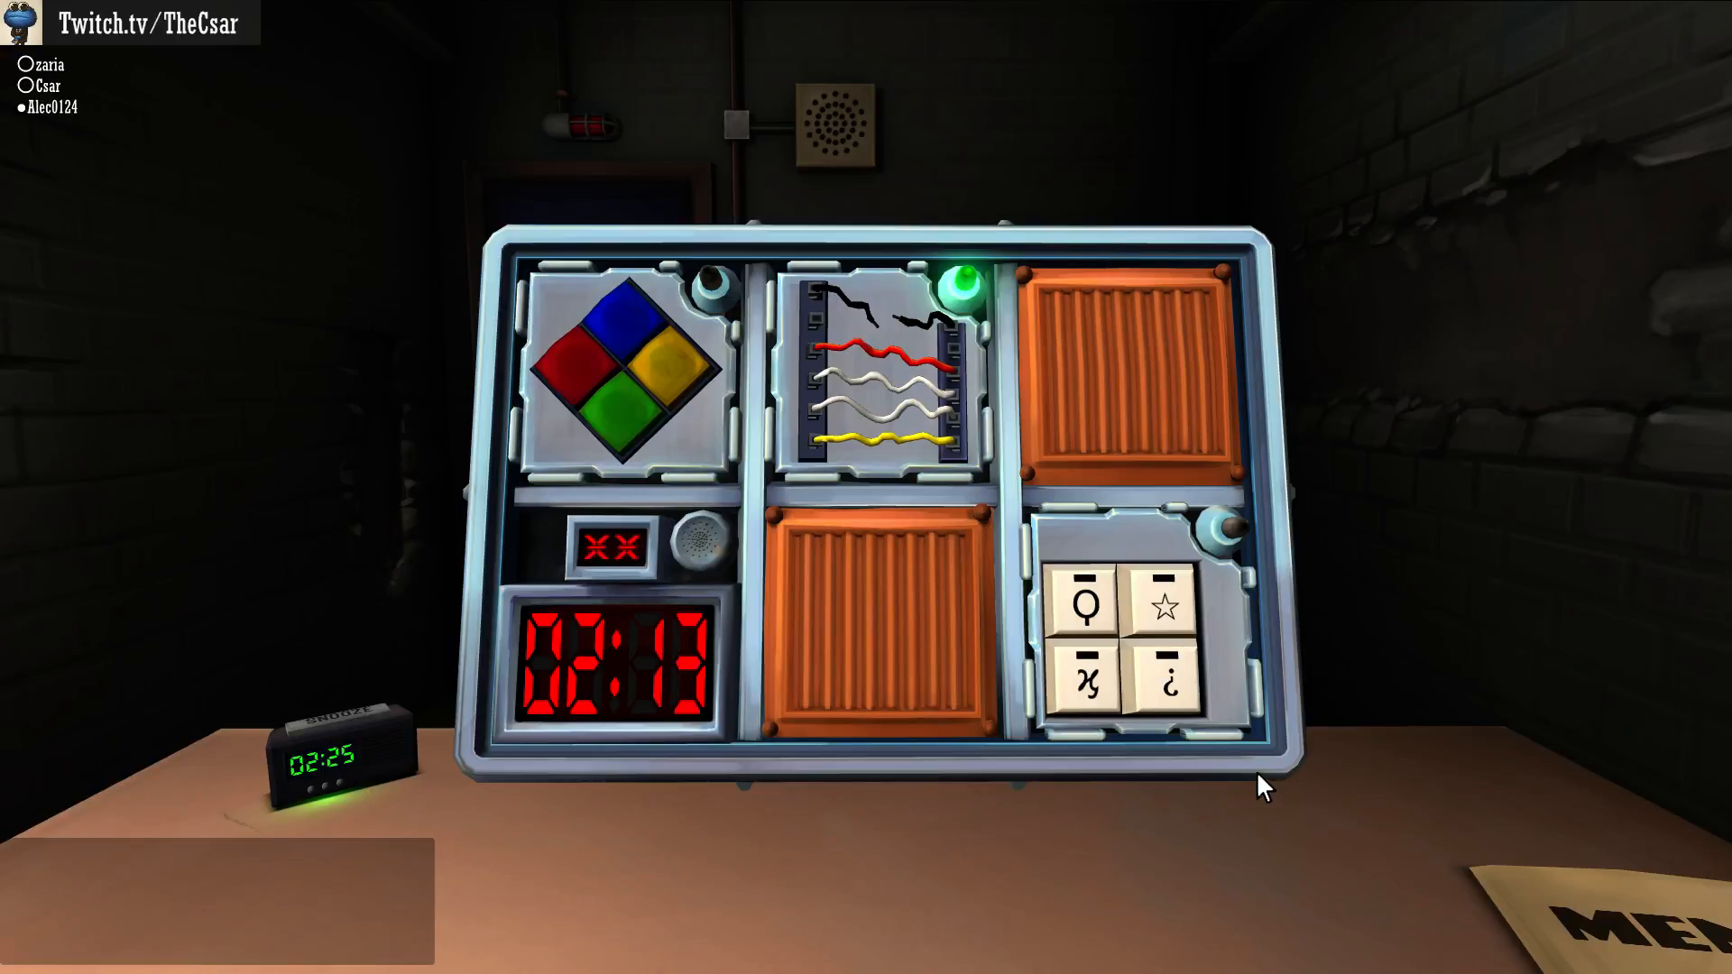
- Set the bomb down and lift it again for a closer look
left_click(1127, 630)
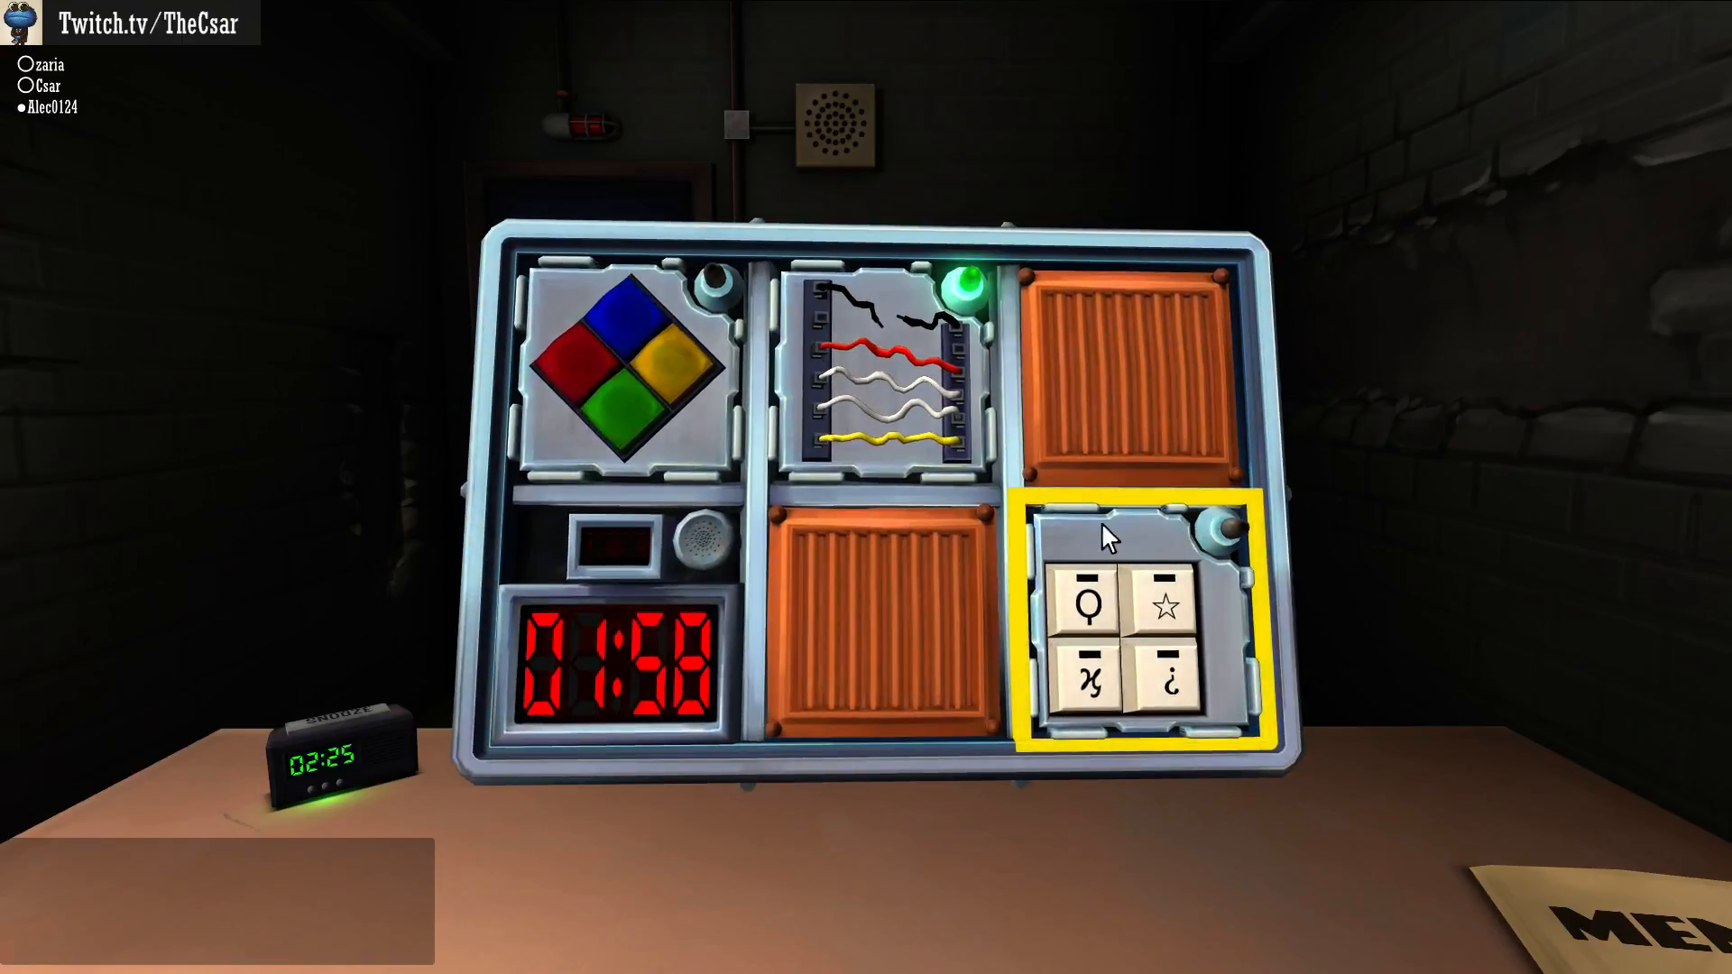
mouse_move(1039, 586)
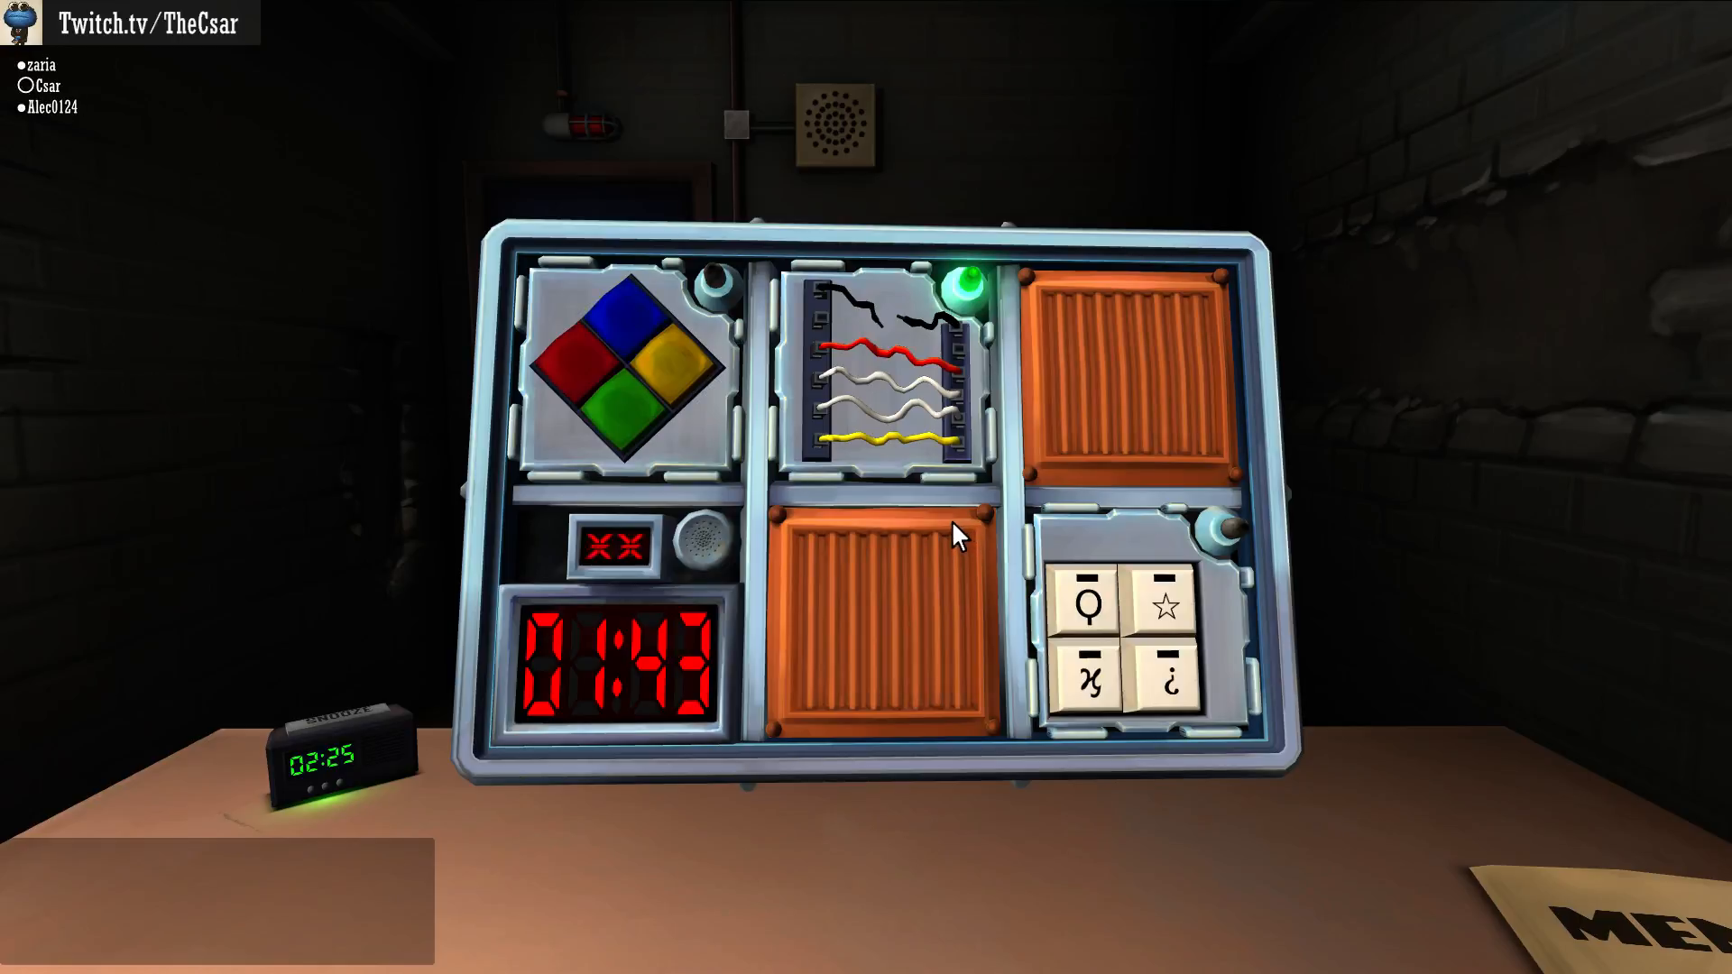
left_click(1127, 614)
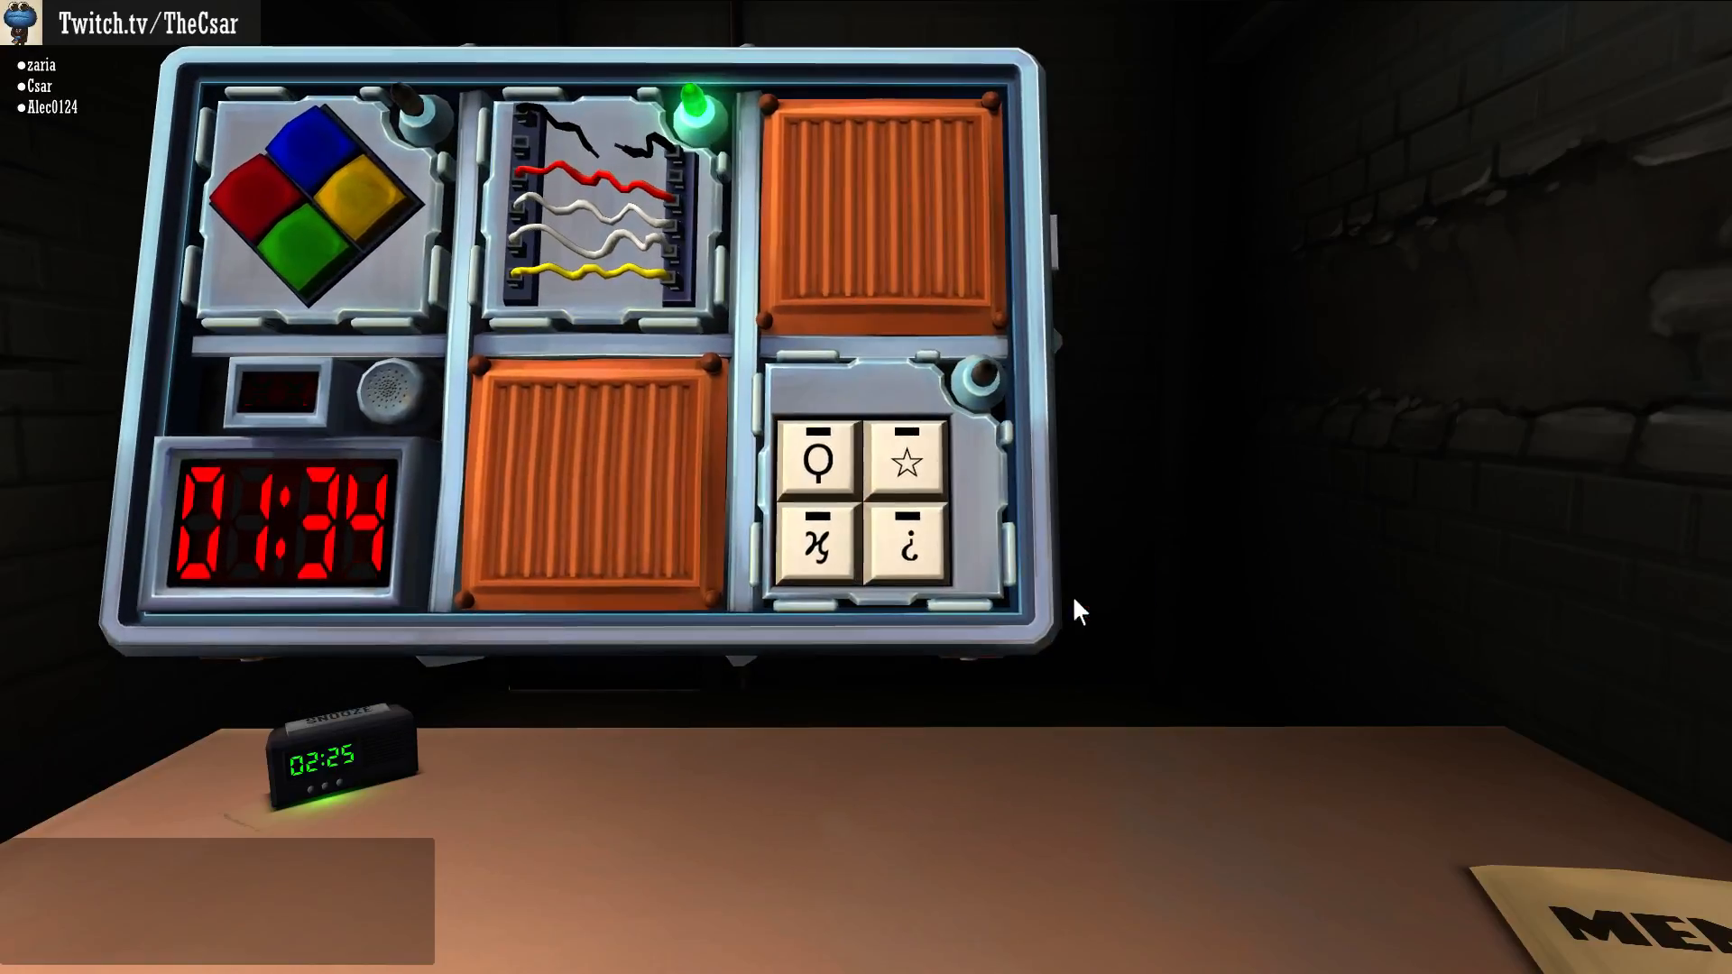
- Press the keypad symbols in order: looped, star, then the third symbol
left_click(817, 461)
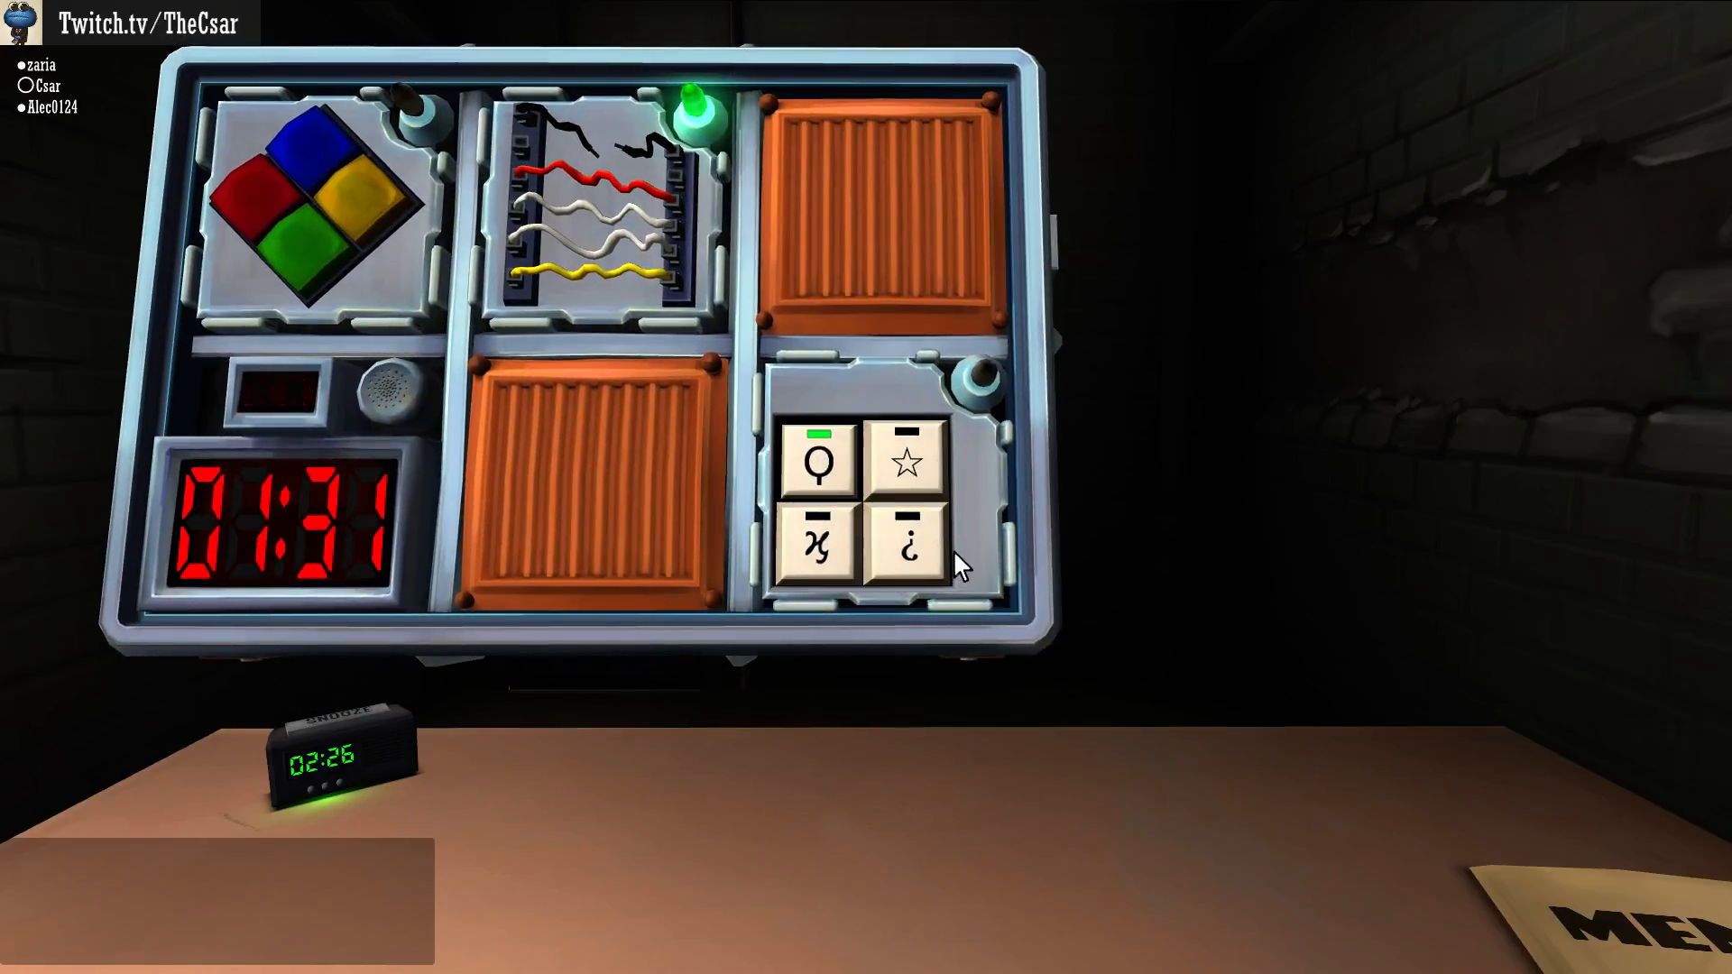
left_click(909, 461)
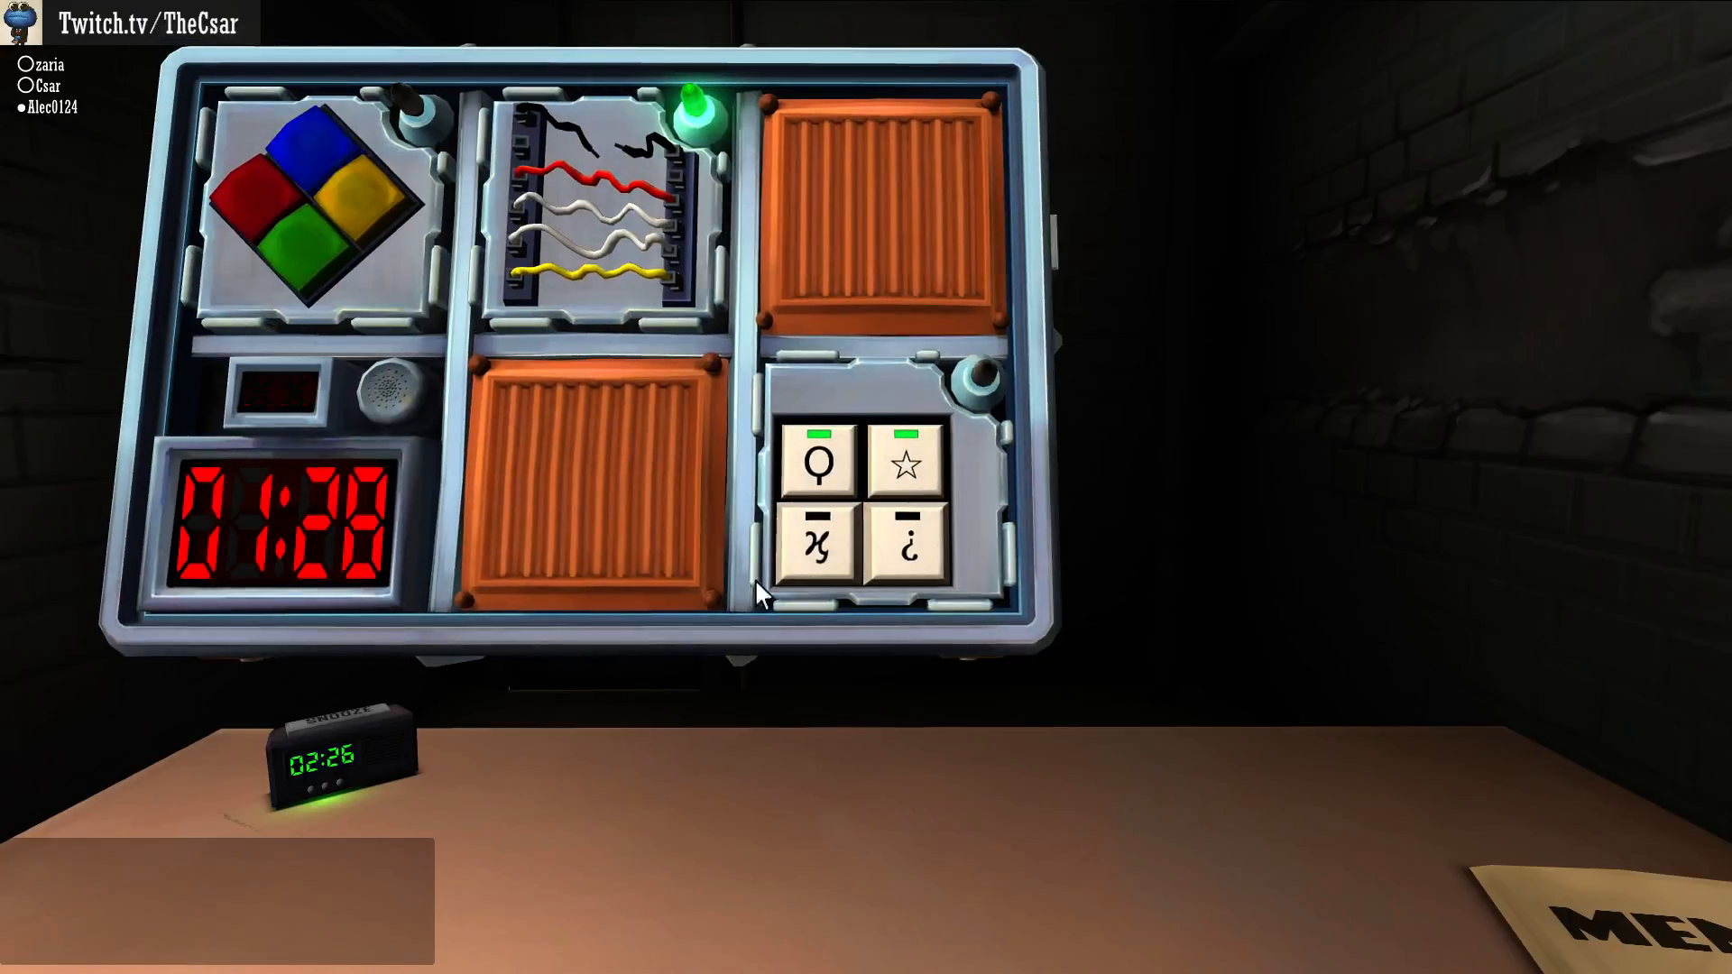
left_click(815, 551)
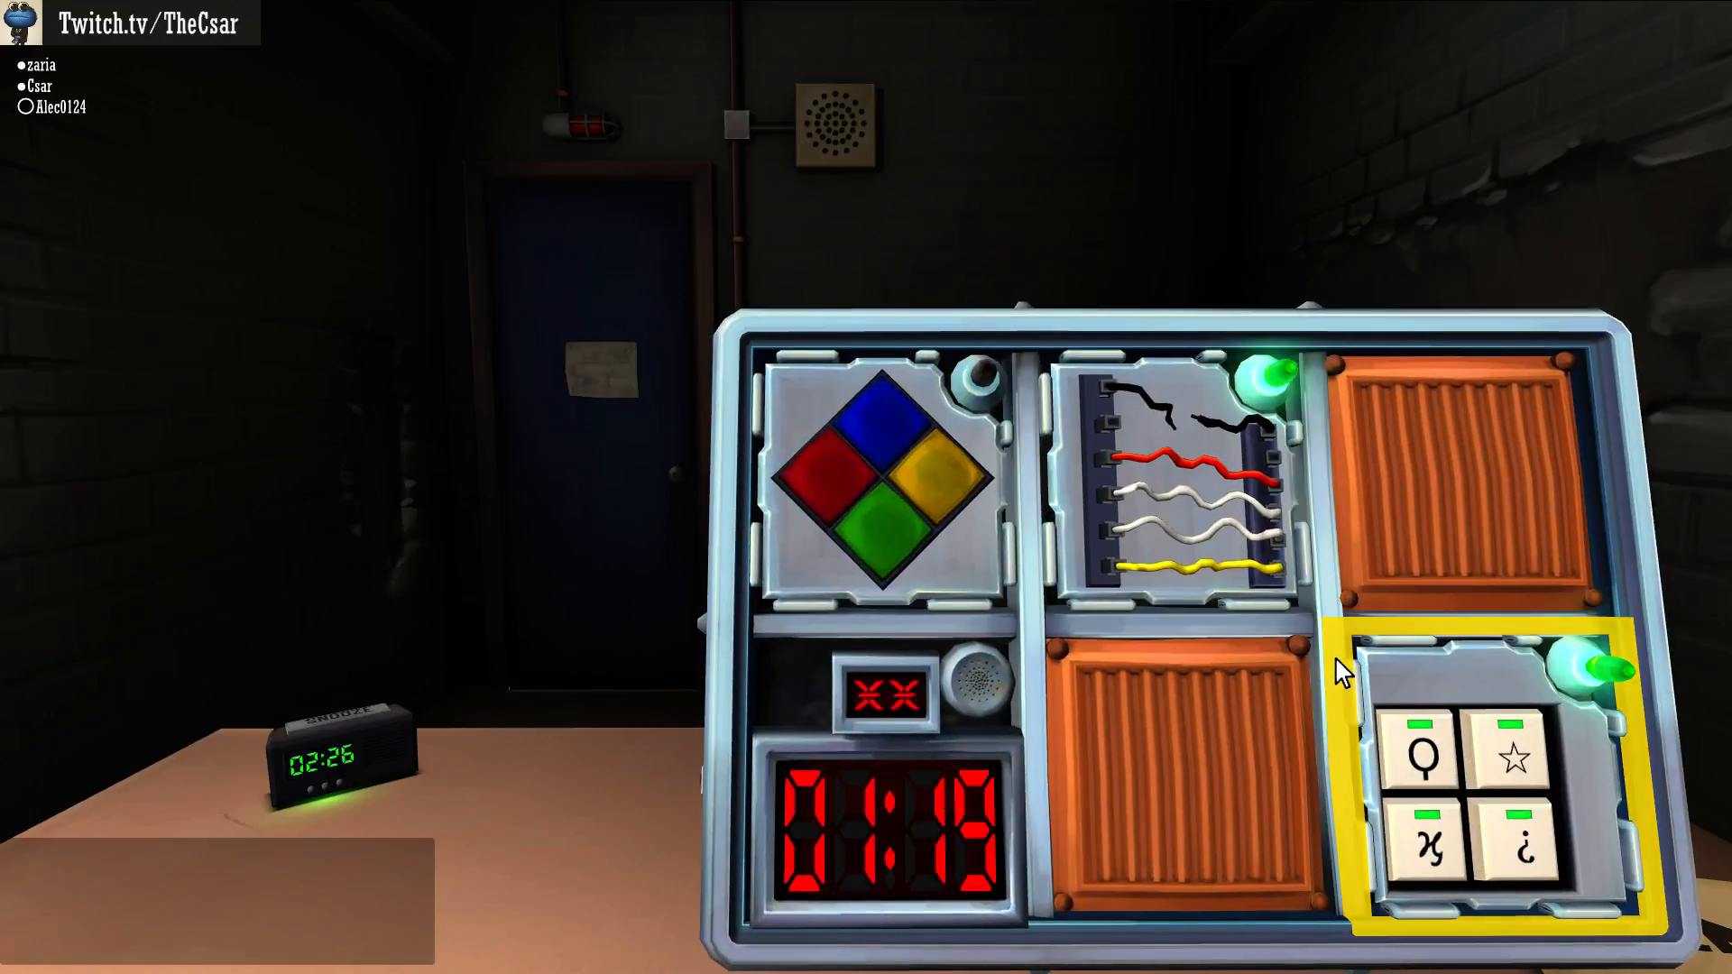
- Zoom into Simon Says and press green, then blue
left_click(928, 476)
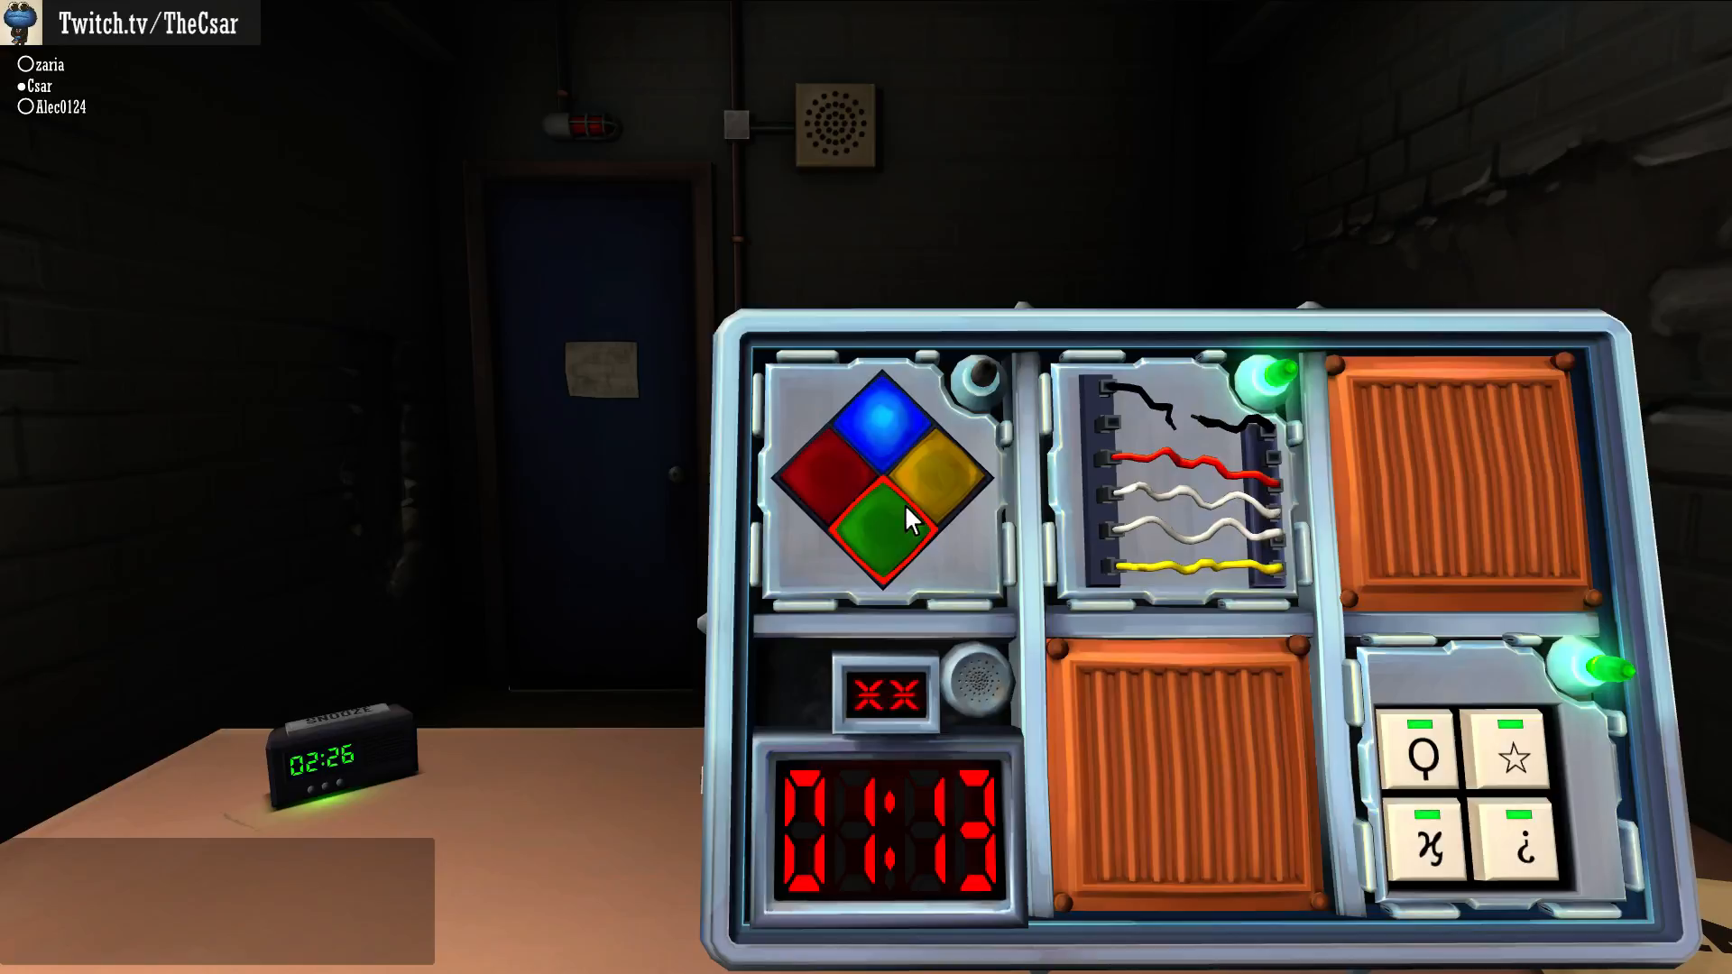
left_click(878, 528)
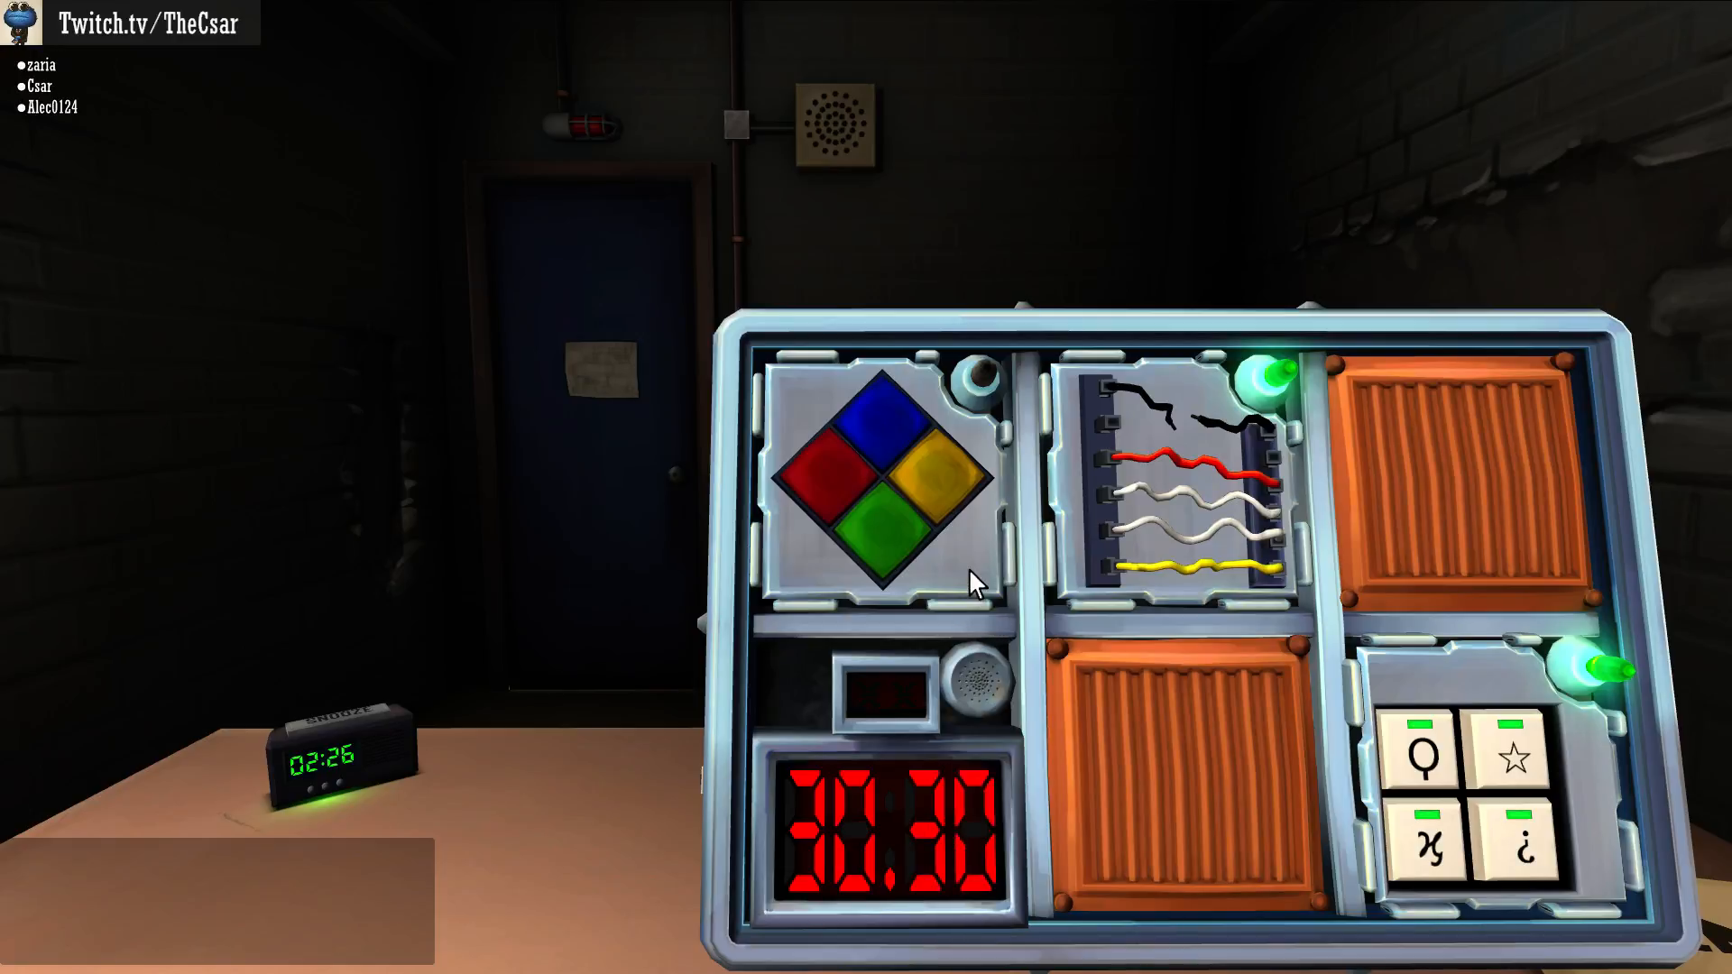
left_click(885, 425)
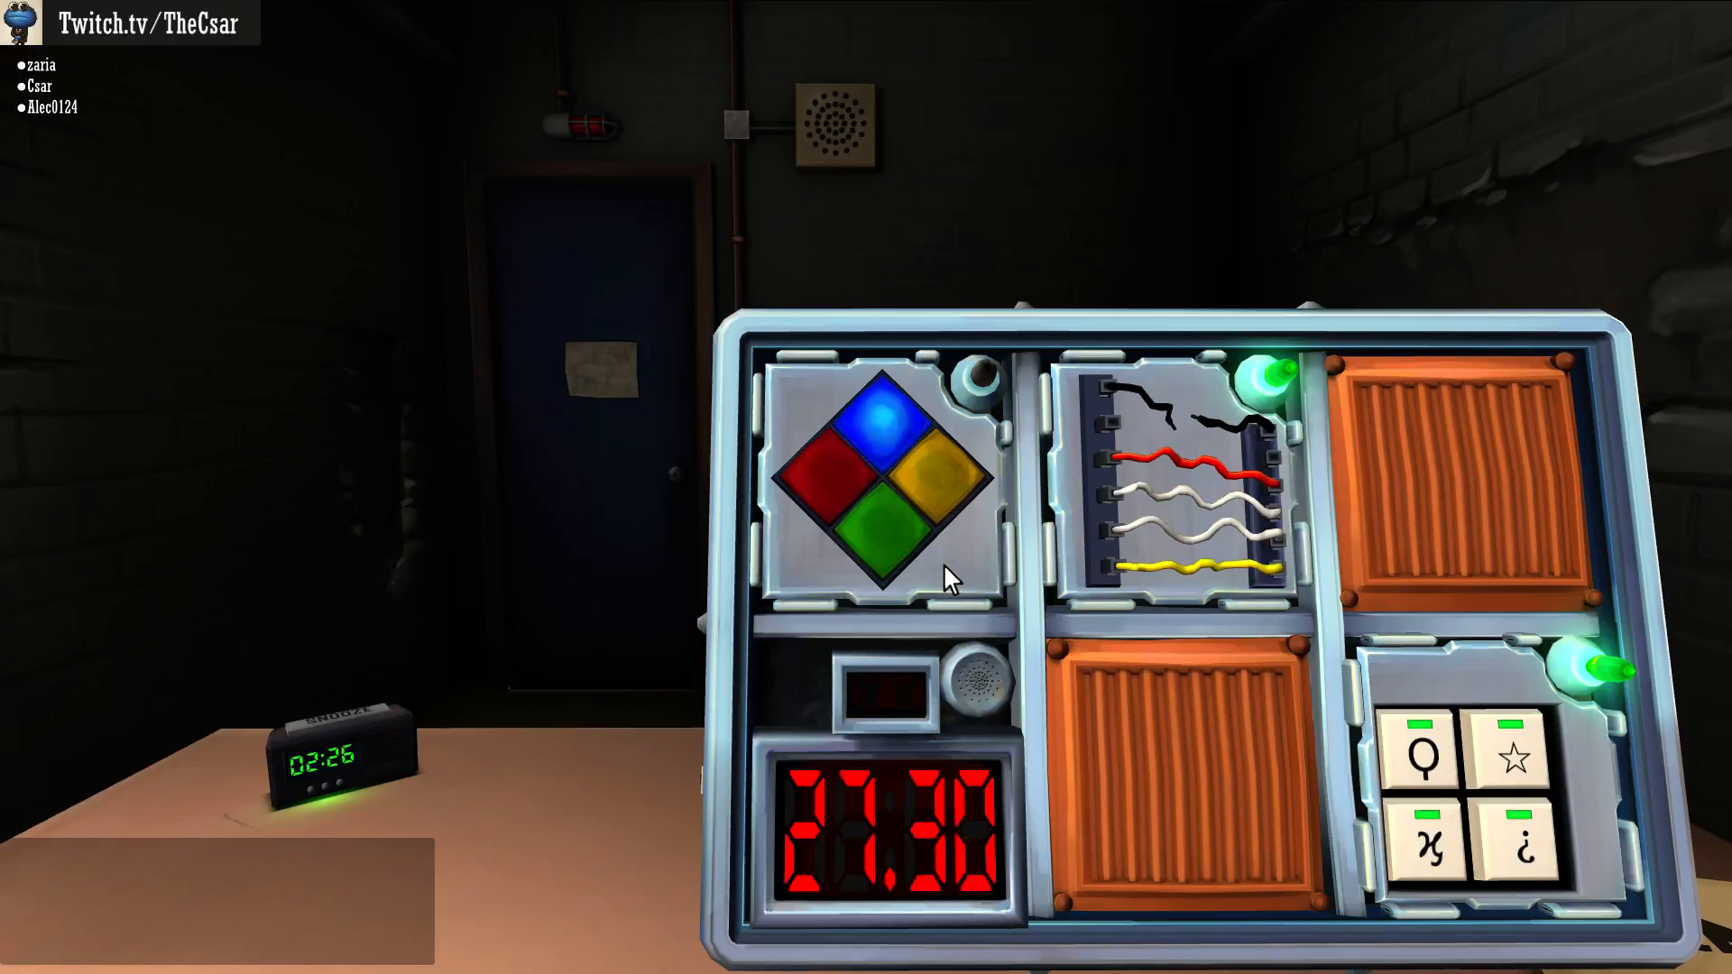